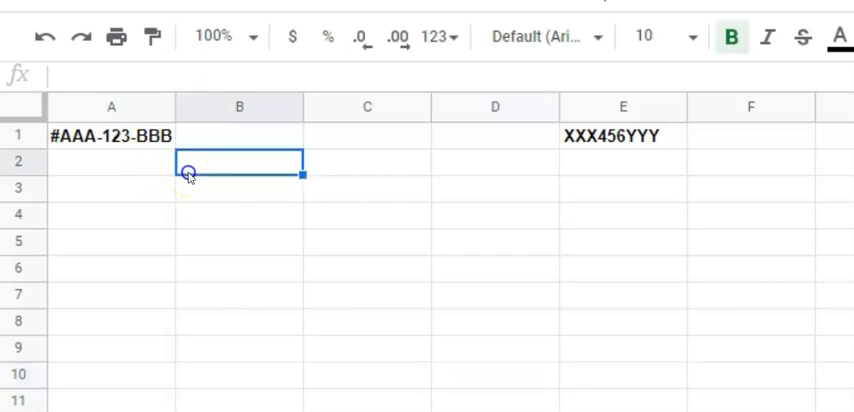
Write =SPLIT(A1,"-",TRUE,TRUE) in B2 to split A1 at hyphens and drop empty pieces.
type("=")
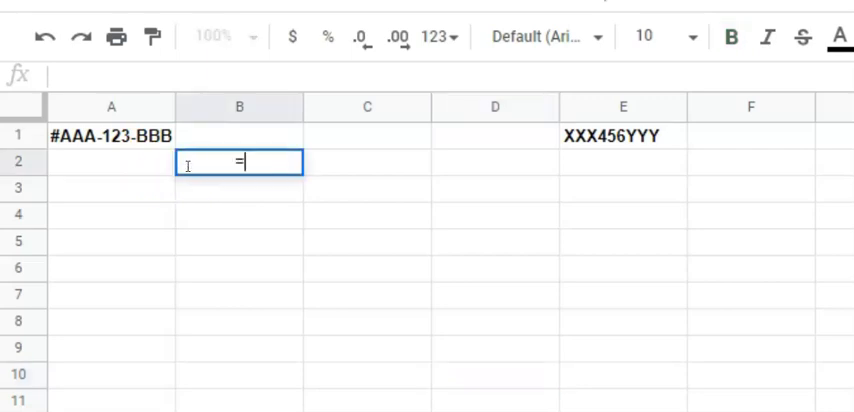
type("SPLIT")
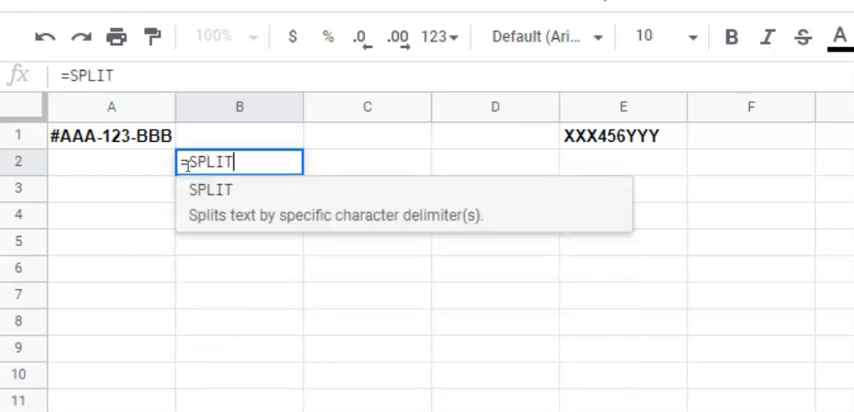
type("(")
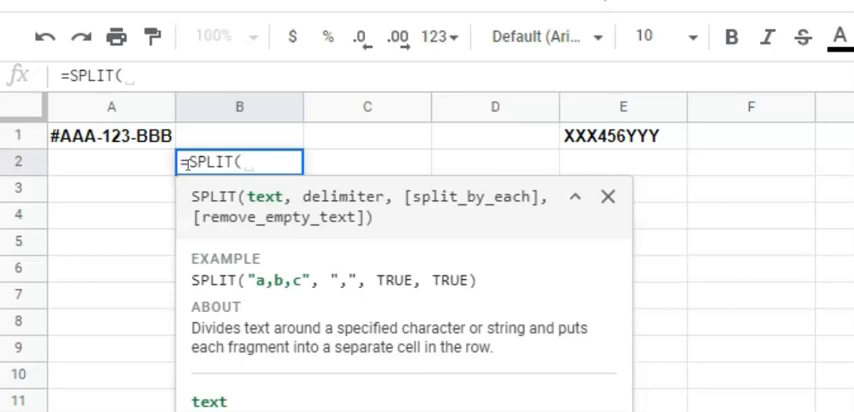
mouse_move(192, 184)
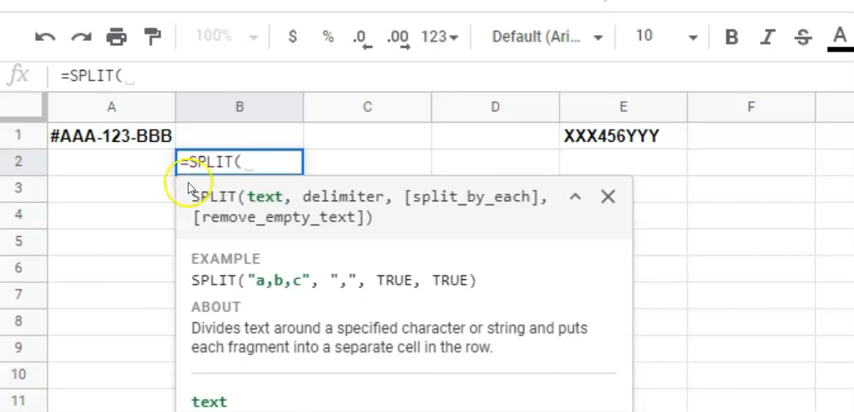
left_click(112, 136)
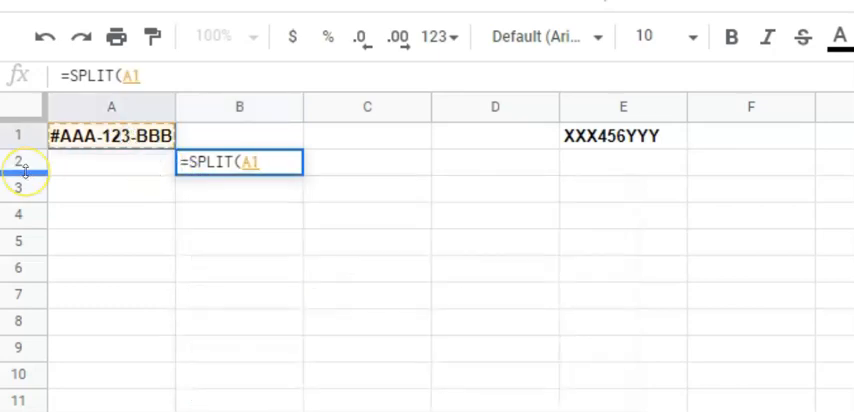
type(",")
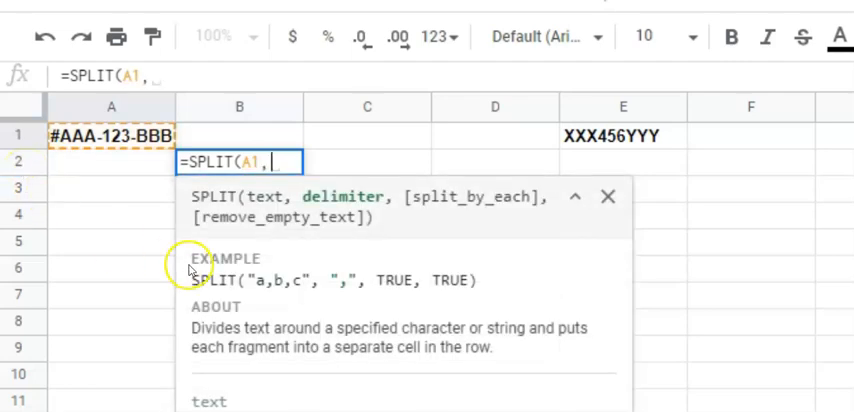
mouse_move(192, 242)
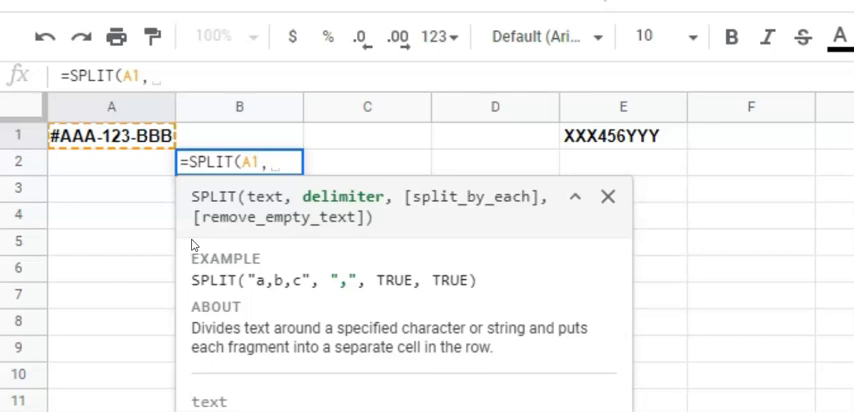
type("\"-")
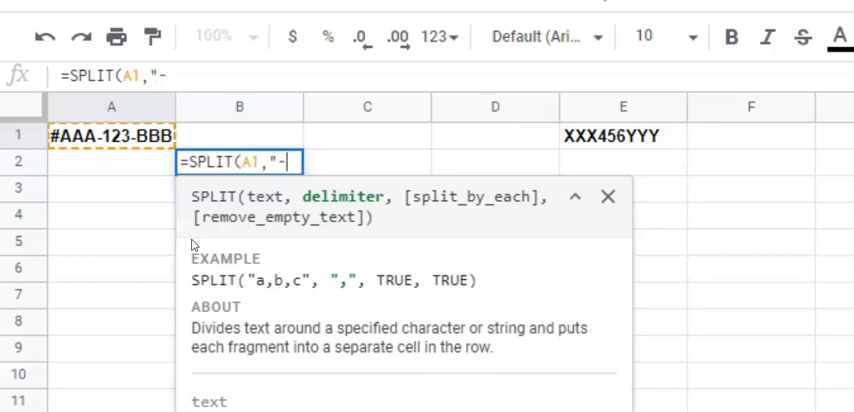
type("\"")
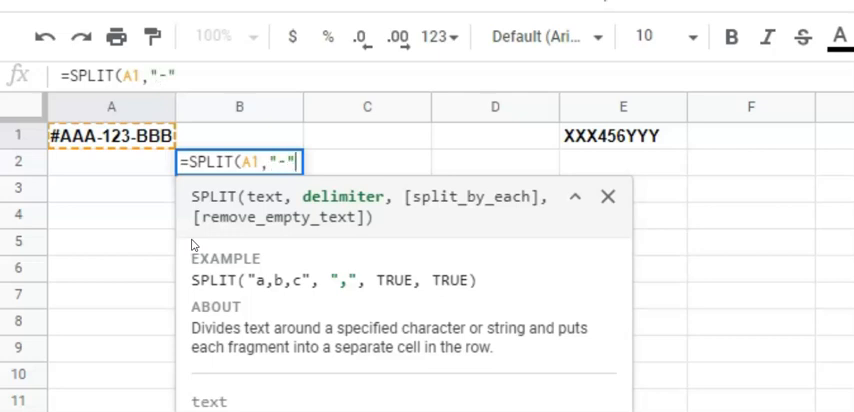
type(",")
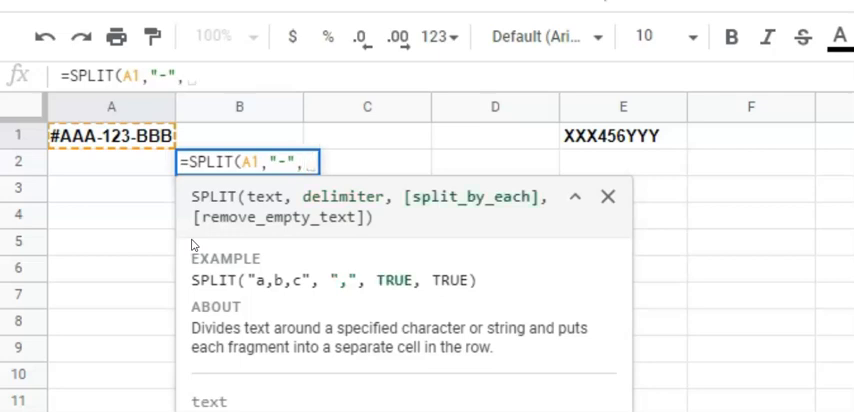
type("TRUE")
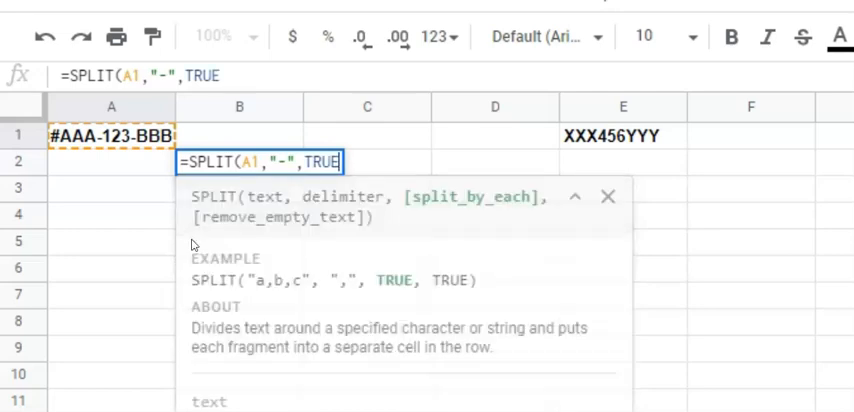
type(",")
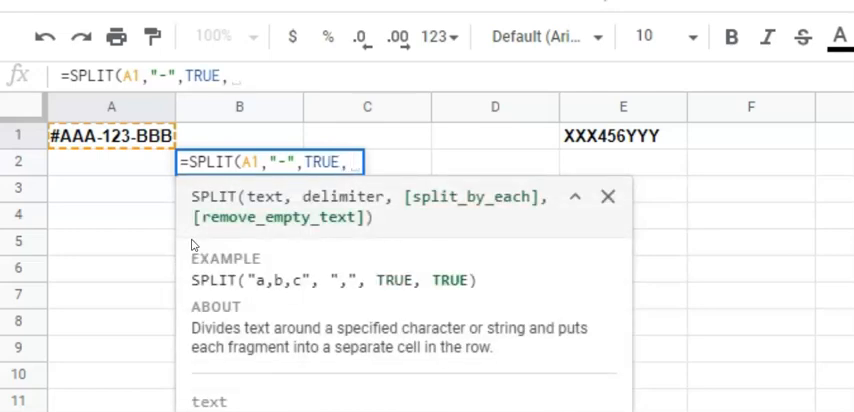
type("TRUE")
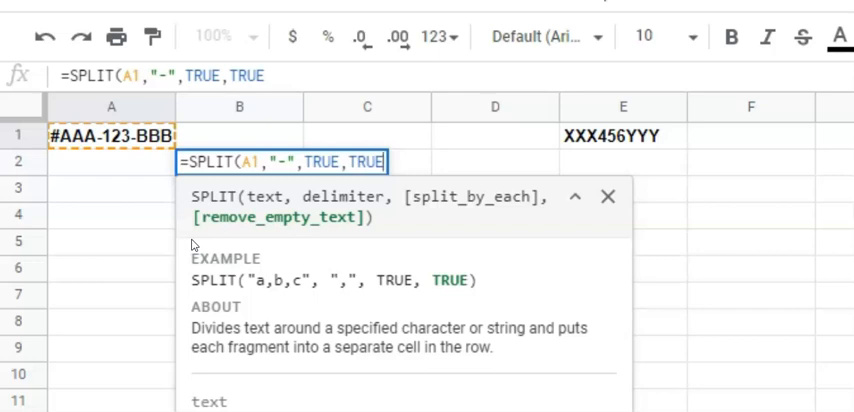
type(")")
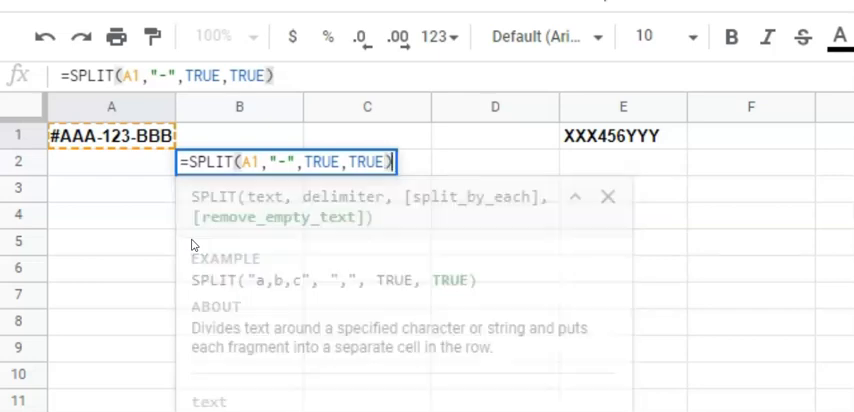
Commit the SPLIT so row 2 shows #AAA, 123, BBB, and label C1 'Number'.
key("Enter")
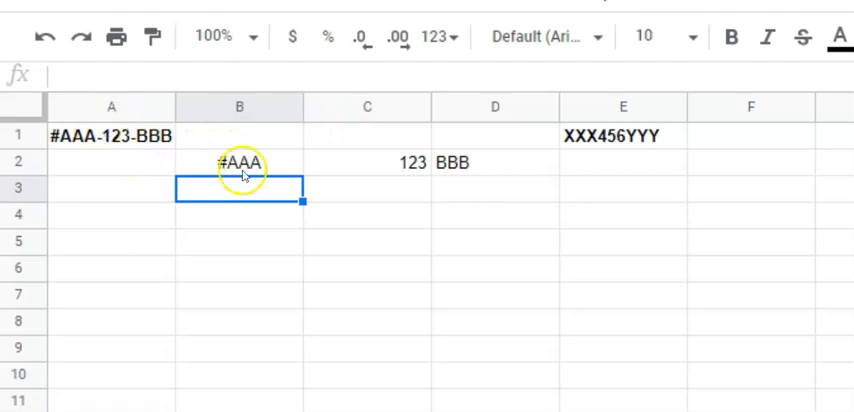
left_click(368, 136)
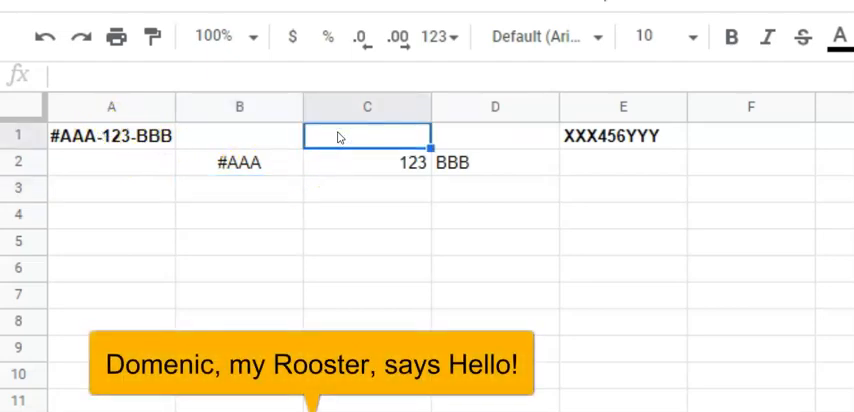
type("Number")
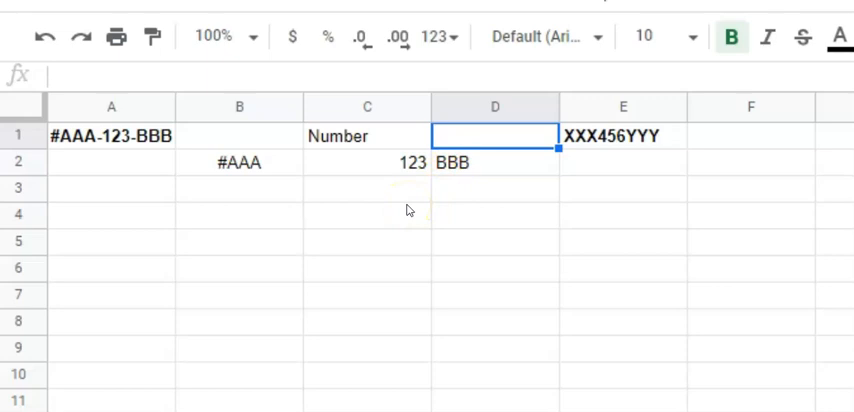
mouse_move(588, 190)
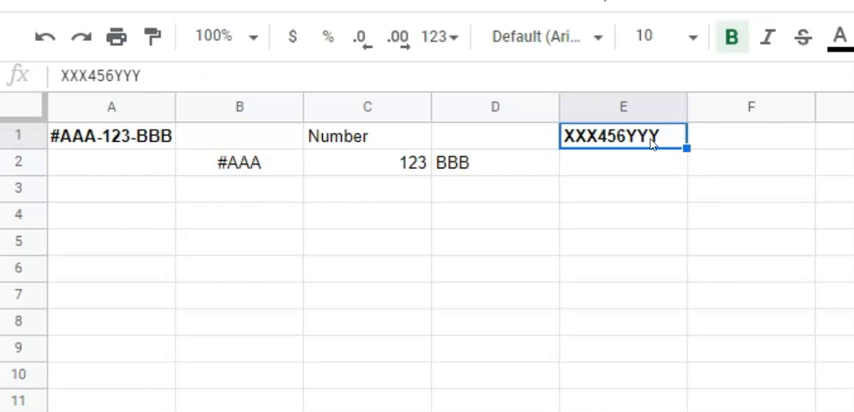
mouse_move(670, 170)
type("=")
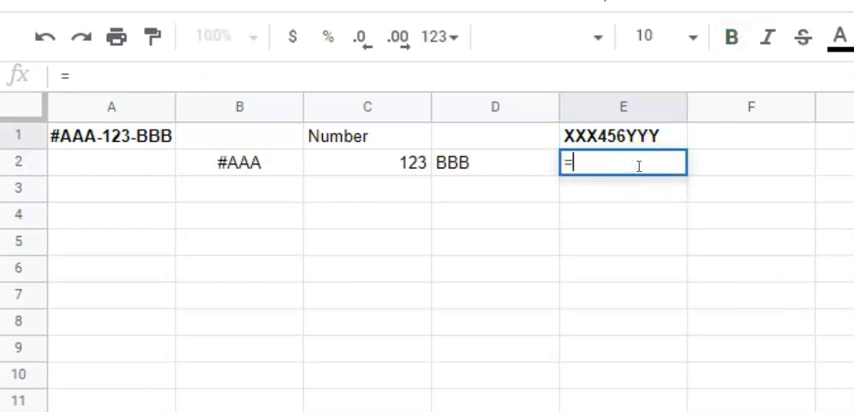
Begin =REGEXREPLACE(E1," in E2, taking E1's text XXX456YYY as input.
type("R")
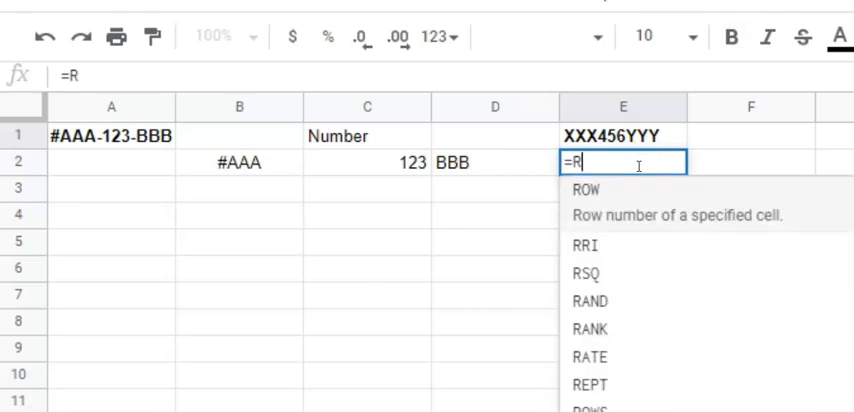
type("EG")
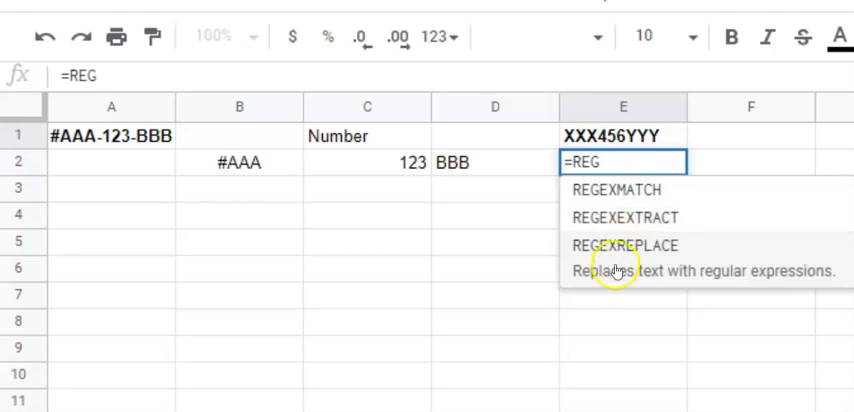
mouse_move(608, 278)
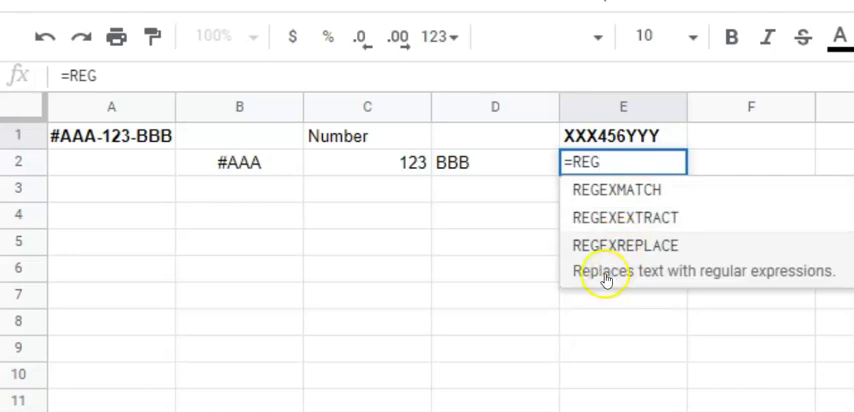
left_click(624, 244)
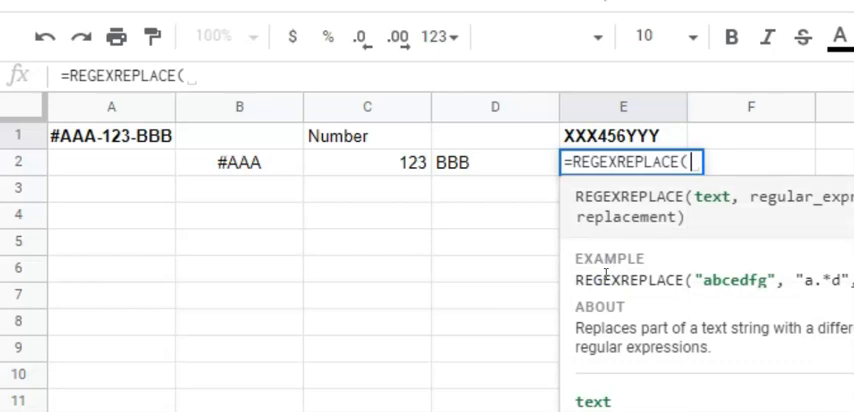
left_click(624, 136)
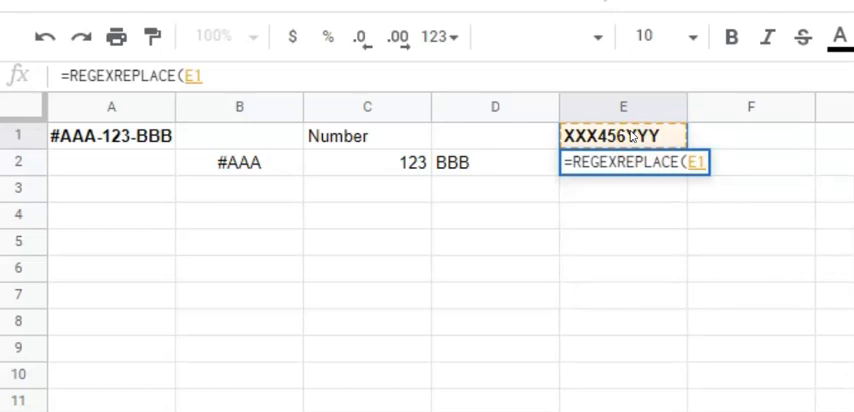
type(",")
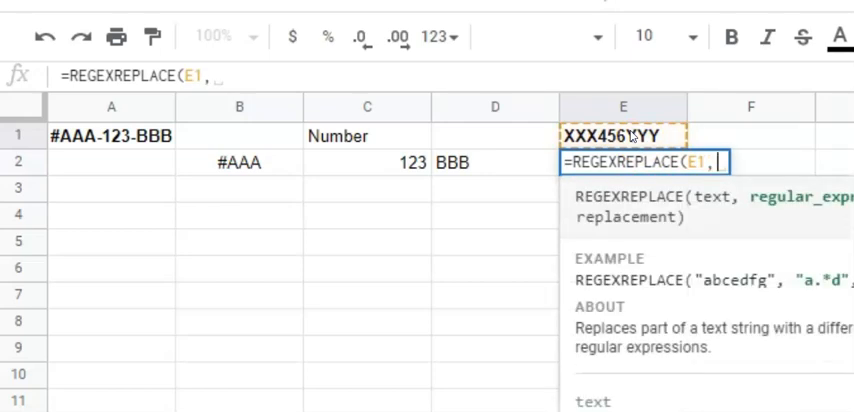
type("\"")
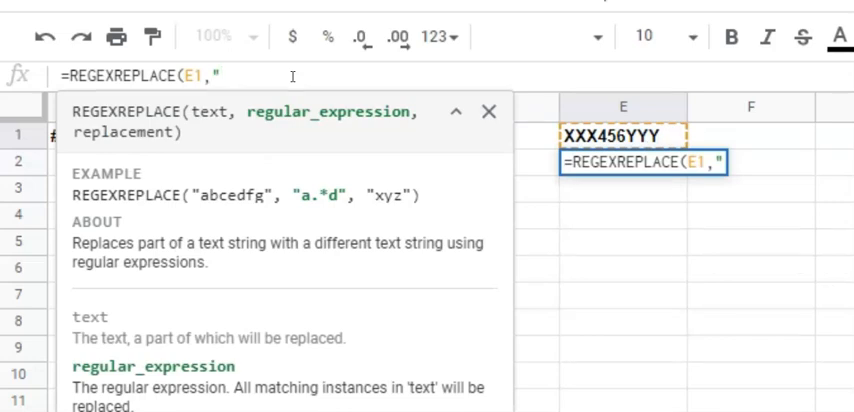
Complete =REGEXREPLACE(E1,"[a-zA-Z]","") so E2 returns 456 with letters stripped.
type("[")
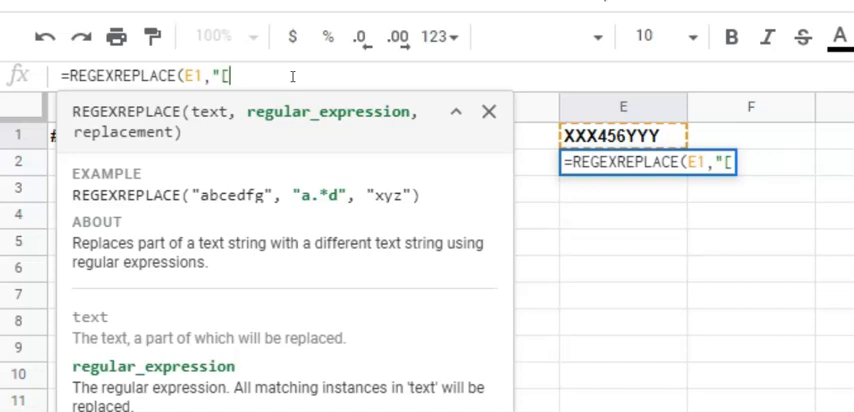
type("a-z")
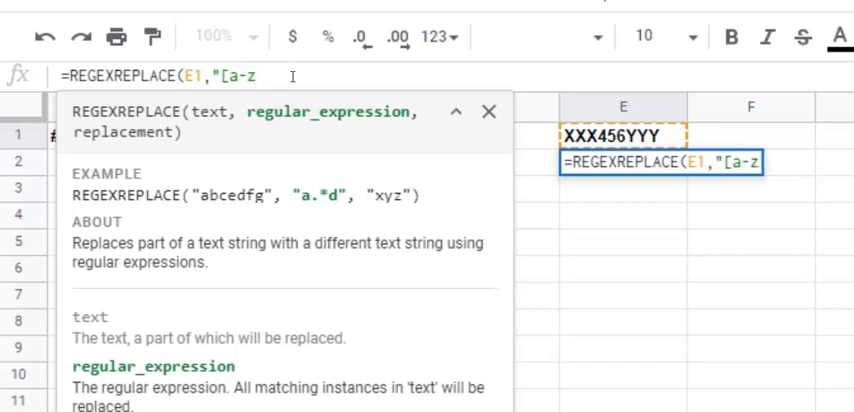
type("A")
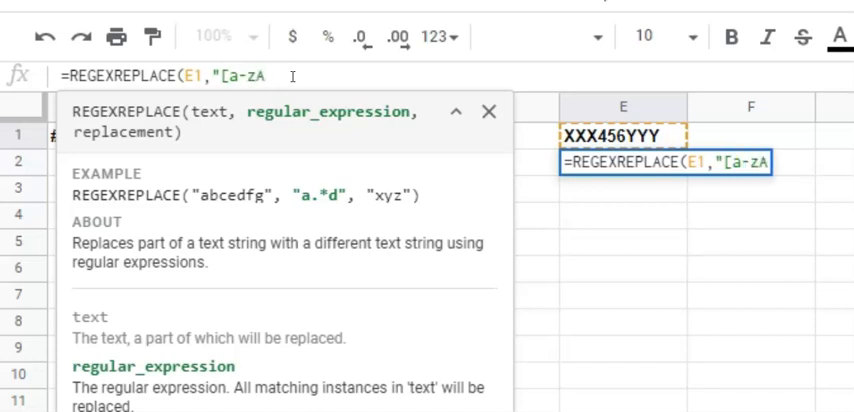
type("-")
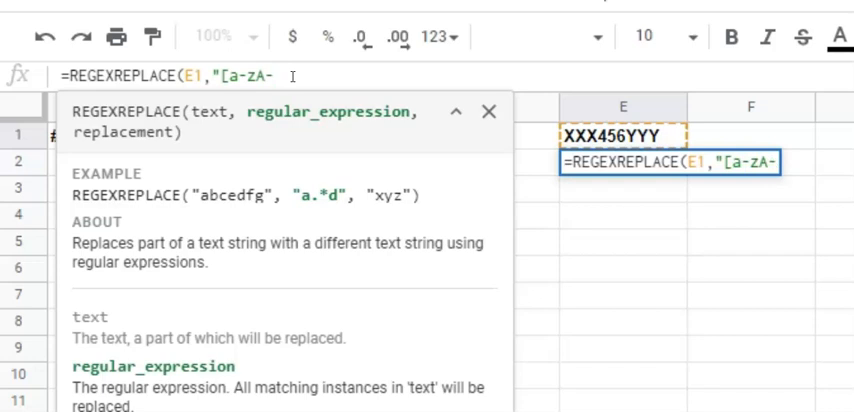
type("Z")
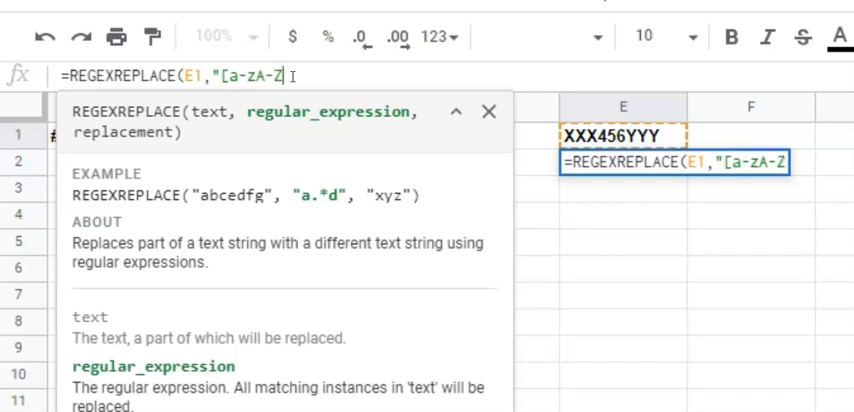
type("]")
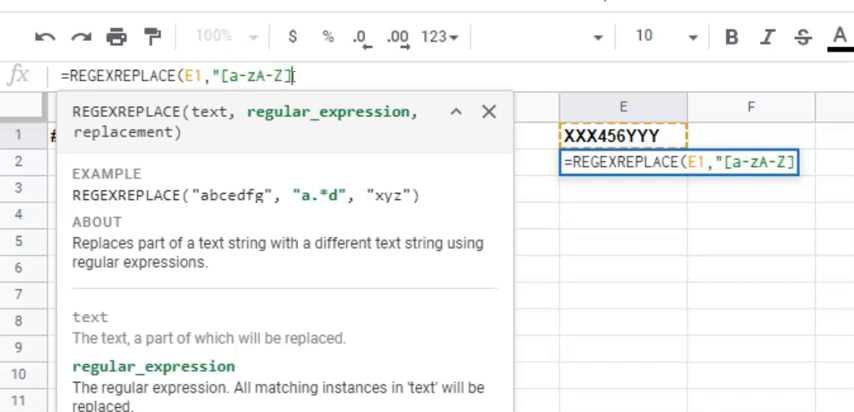
type("\",")
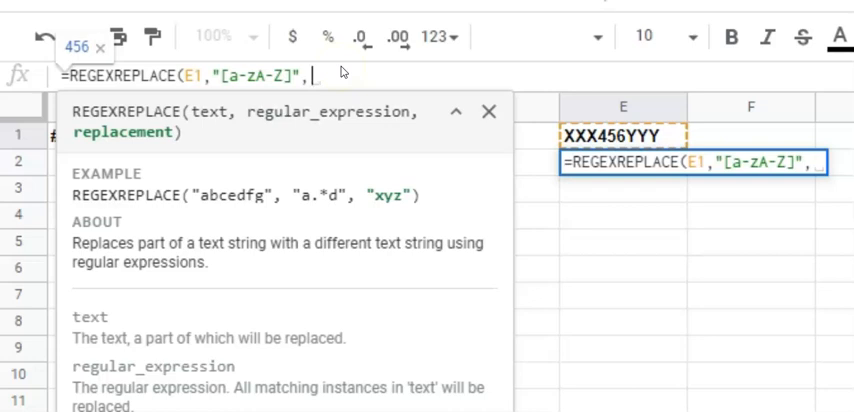
type("\"\")")
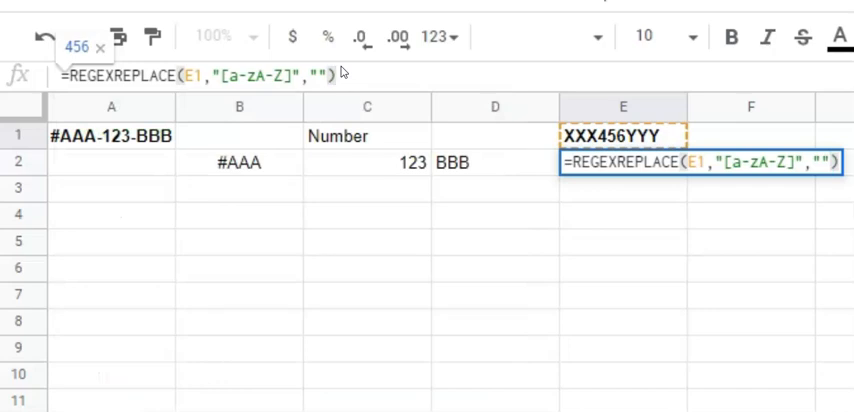
key("Enter")
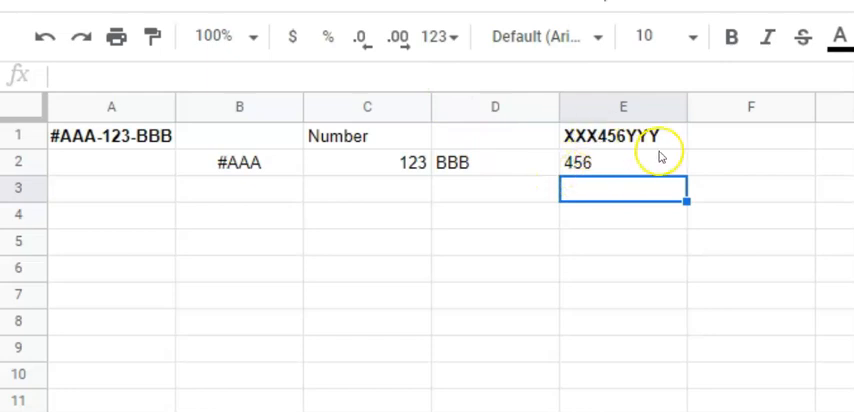
mouse_move(622, 138)
type("3448")
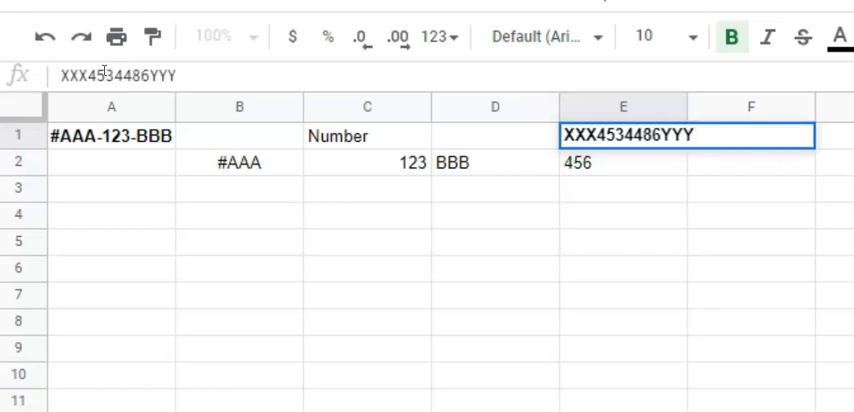
Re-enter the REGEXREPLACE formula so E2 returns E1's new digits 453448\6.
type("=REGEXREPLACE(E1,\"[a-zA-Z]\",\"\")")
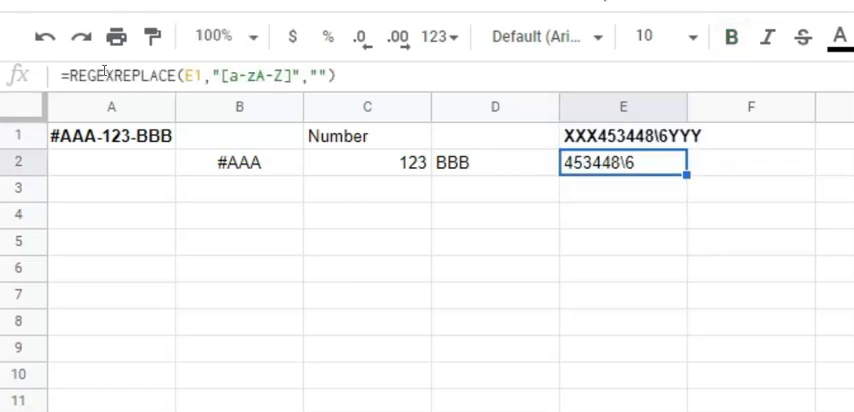
mouse_move(416, 108)
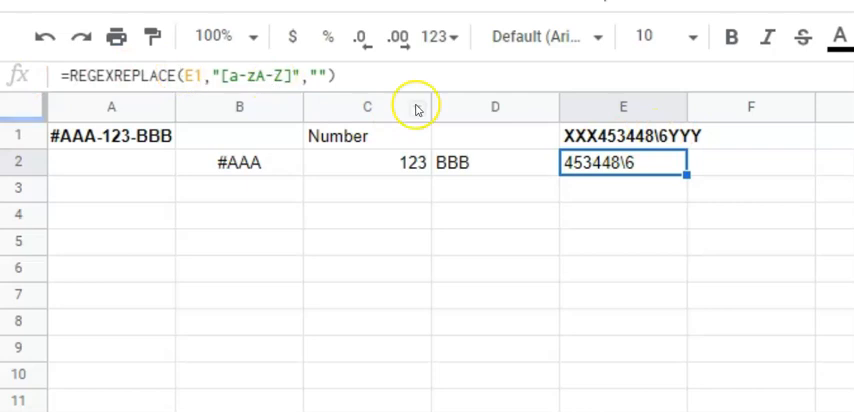